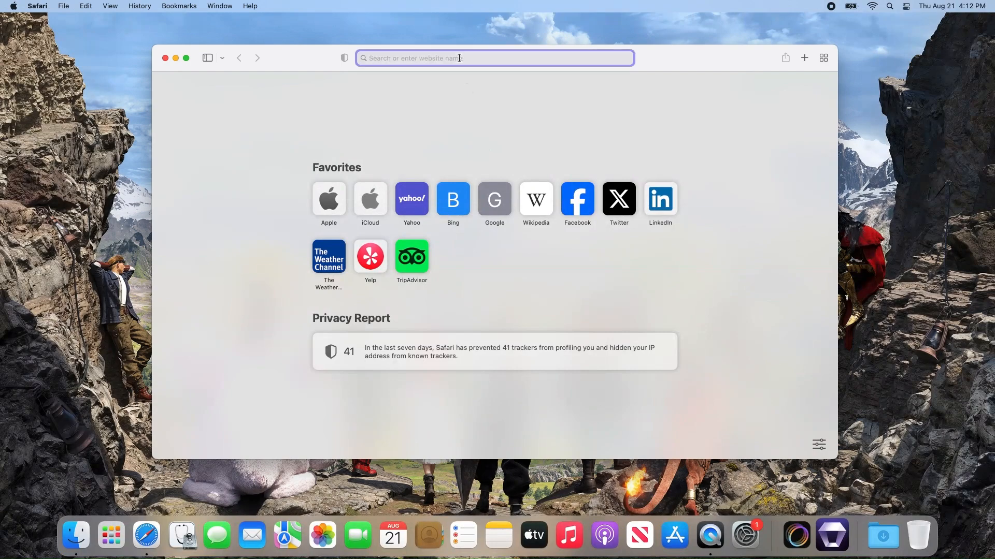
# Load the copied swcdn.apple.com link in Safari and watch InstallAssistant.pkg download toward 15.66 GB.
pyautogui.rightClick(431, 58)
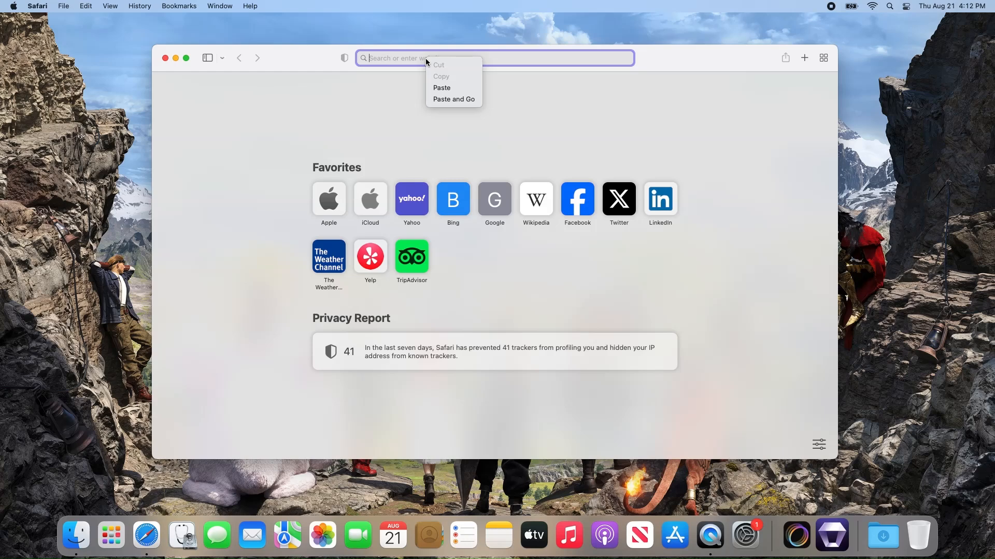
pyautogui.click(453, 99)
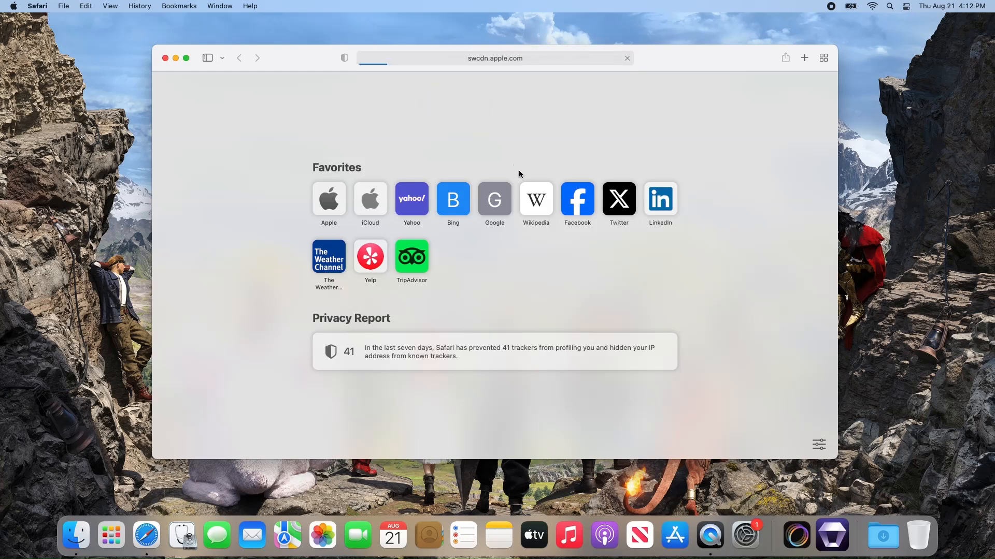
pyautogui.click(626, 58)
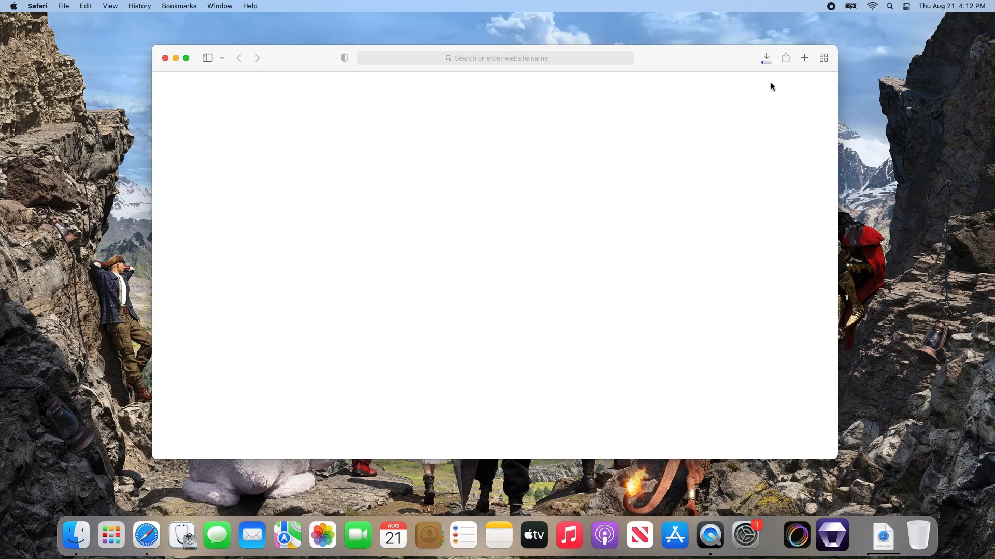
pyautogui.click(766, 58)
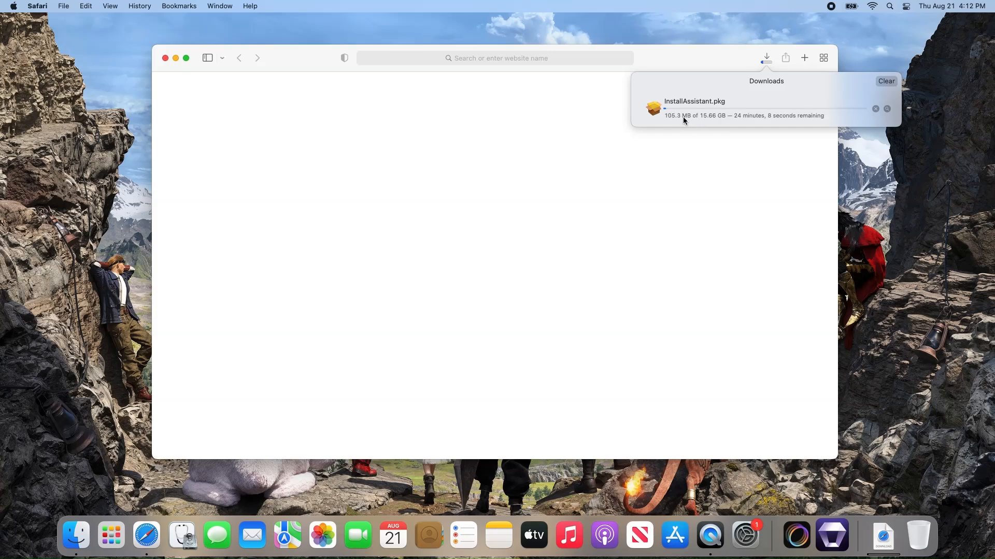
# Launch Terminal from Spotlight and run 'ping swcdn.apple.com'.
pyautogui.write('terminal')
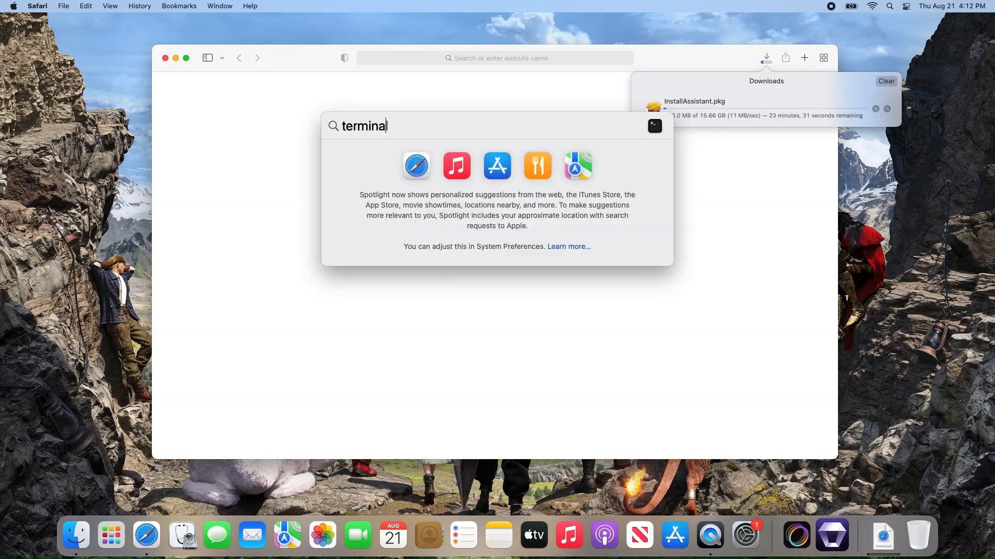
pyautogui.press('Return')
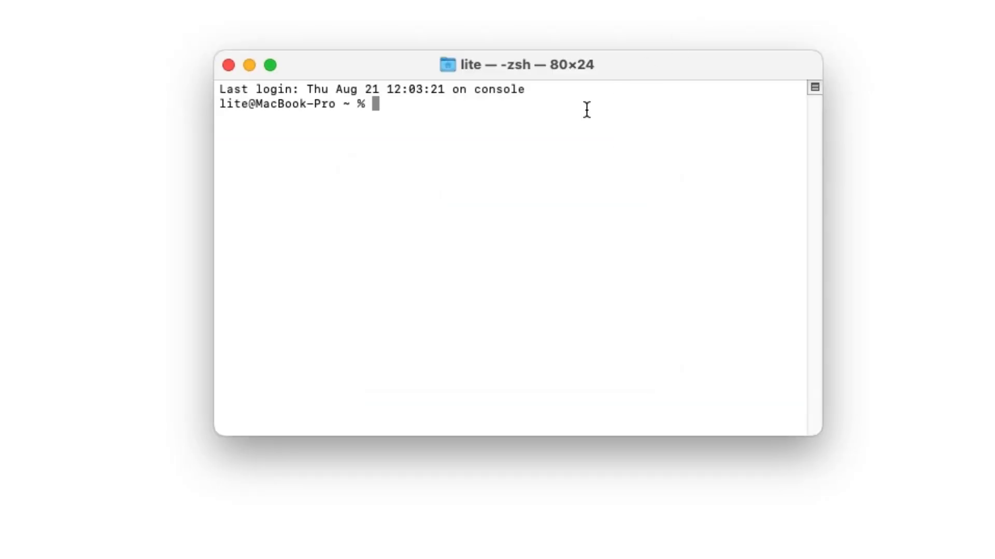
pyautogui.write('ping')
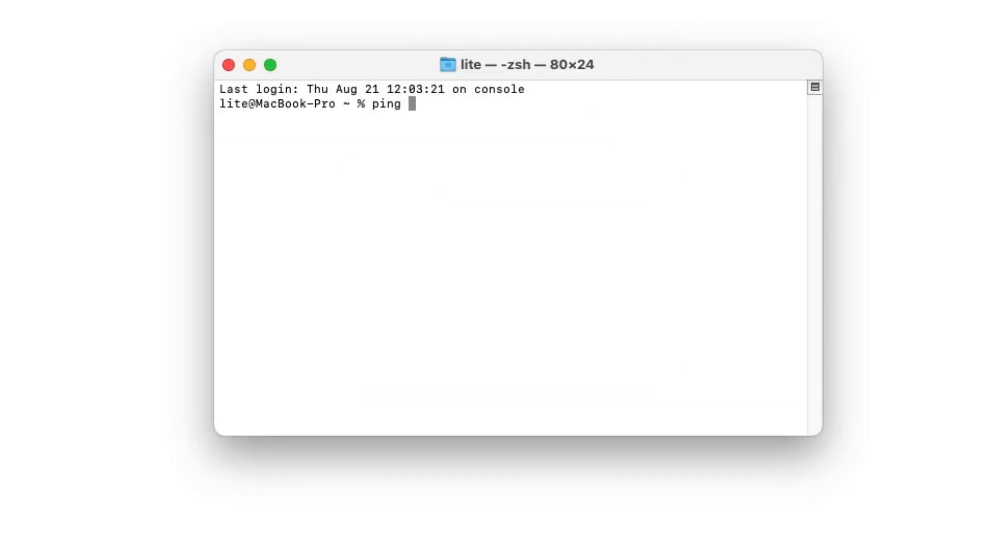
pyautogui.write('swcdn')
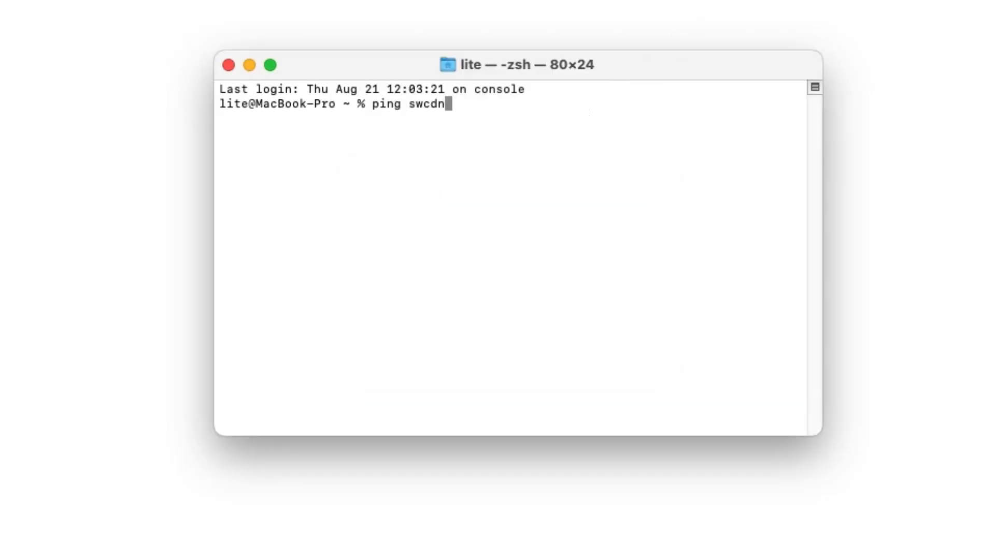
pyautogui.write('.apple.com')
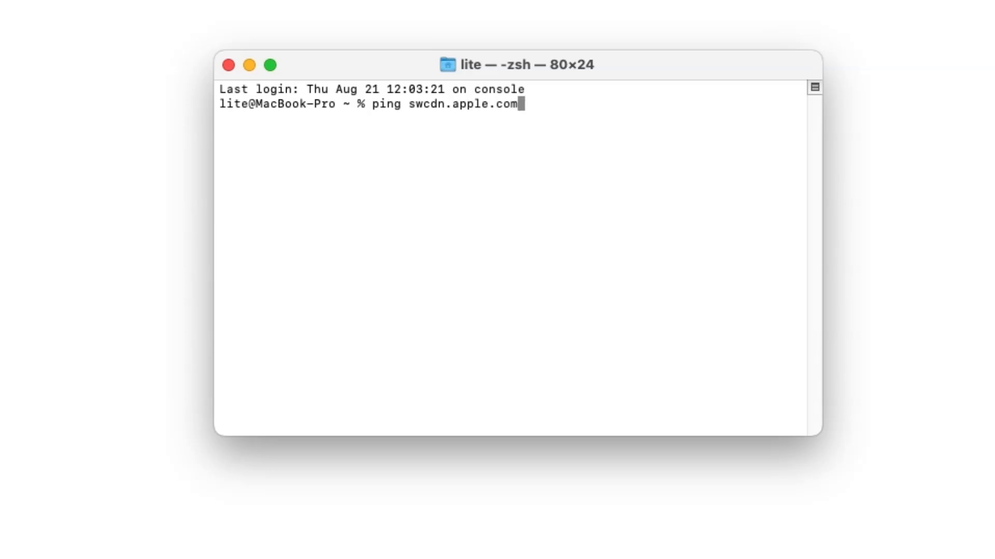
pyautogui.press('Return')
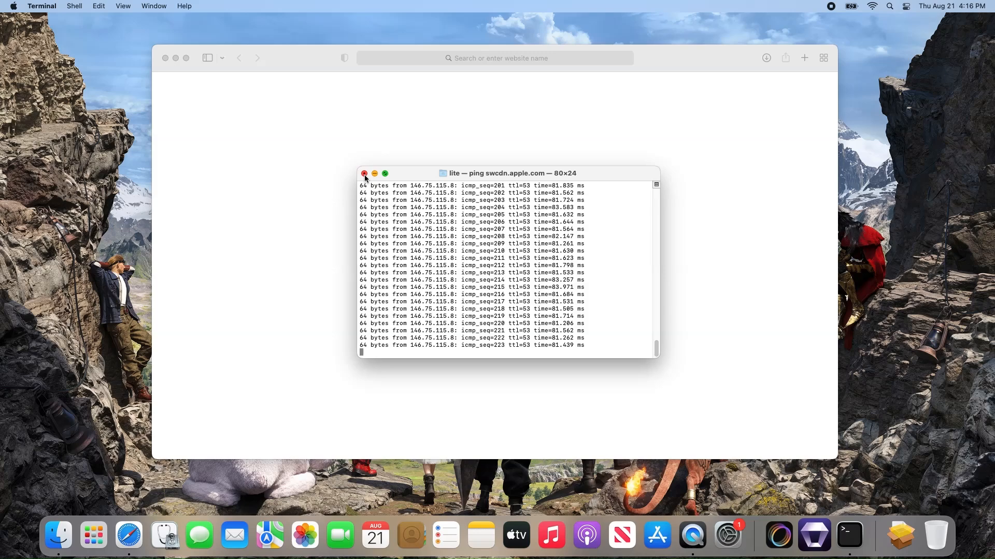
# Close the Terminal window and terminate the running ping.
pyautogui.click(364, 174)
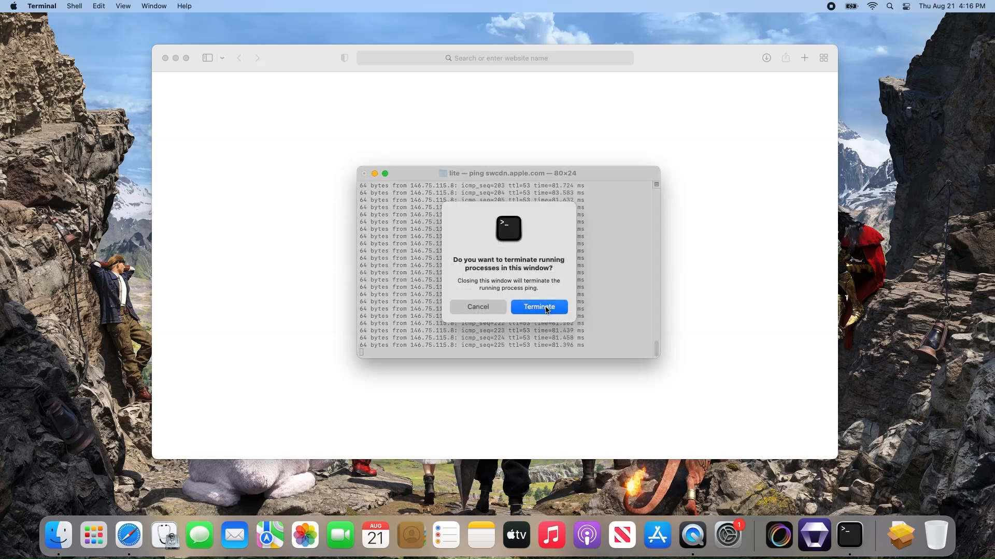
pyautogui.click(538, 307)
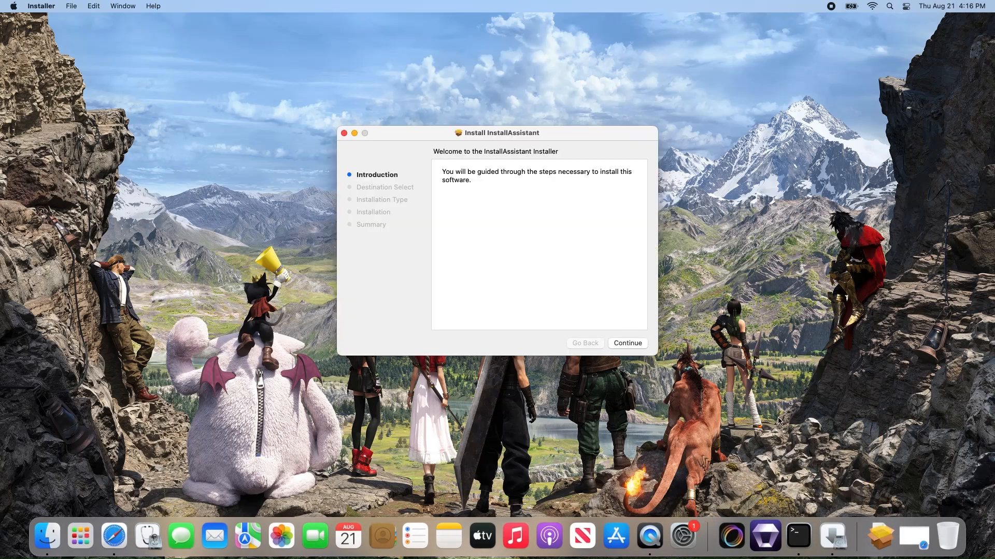
pyautogui.moveTo(626, 348)
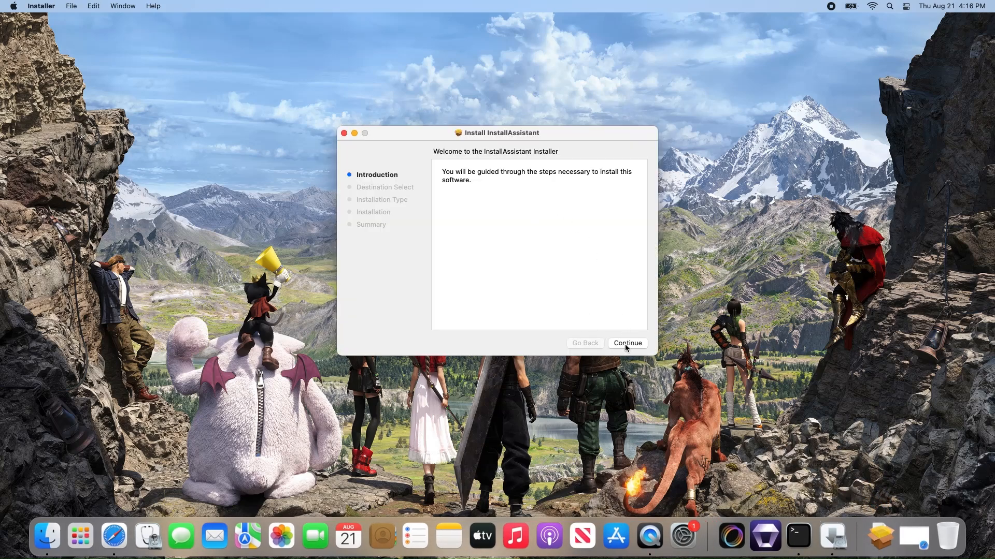
# Run InstallAssistant's standard install with password authorization, then close it and answer the trash prompt.
pyautogui.click(625, 343)
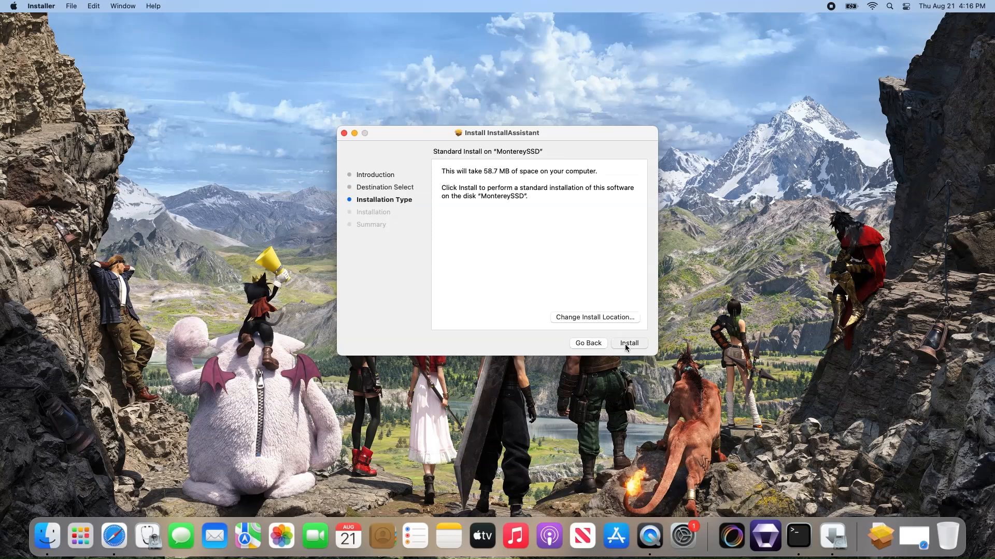
pyautogui.click(628, 342)
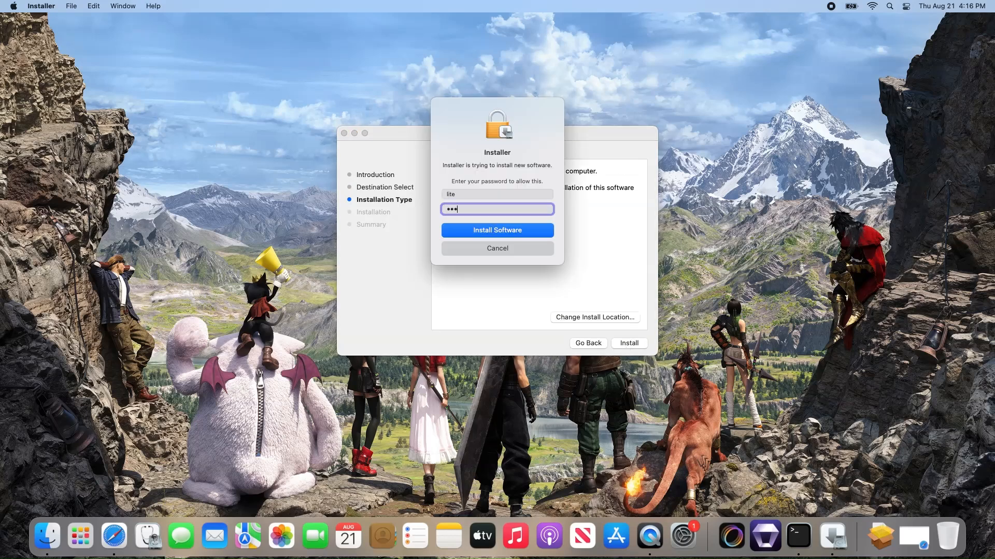
pyautogui.click(496, 230)
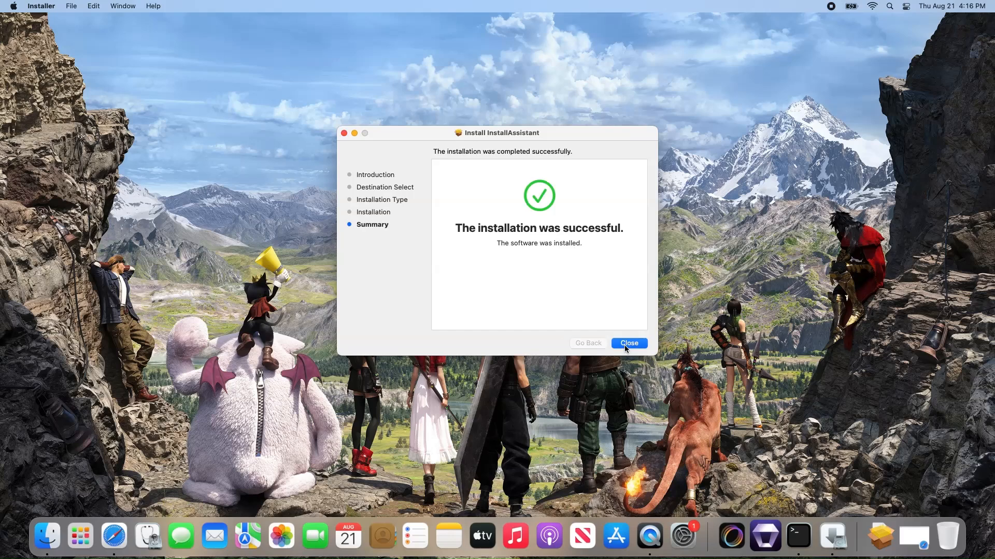
pyautogui.click(628, 343)
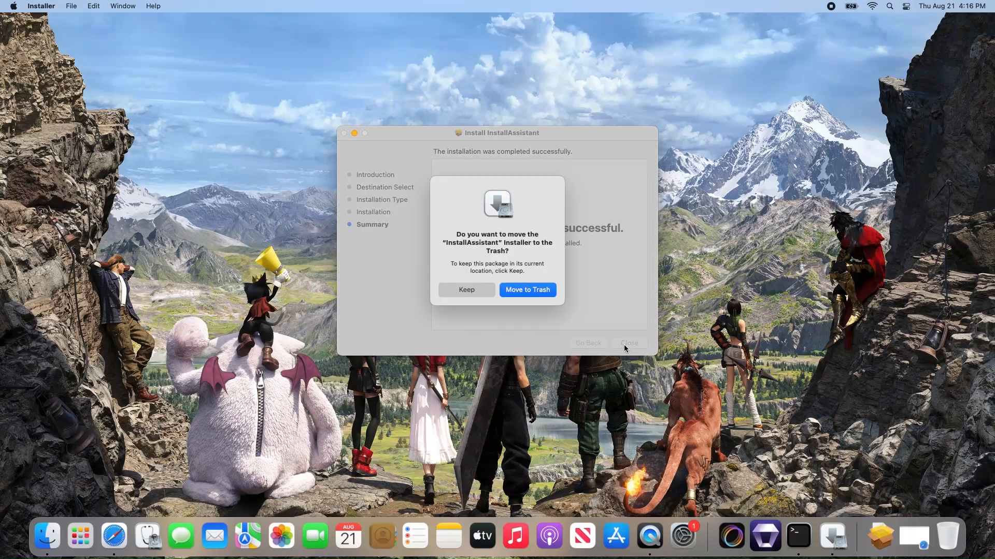
pyautogui.click(526, 290)
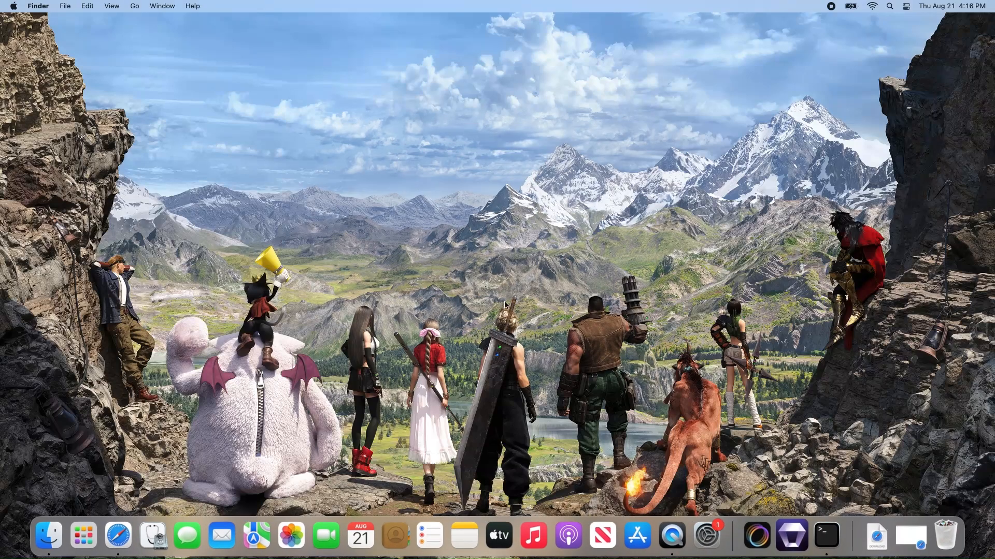
pyautogui.moveTo(83, 536)
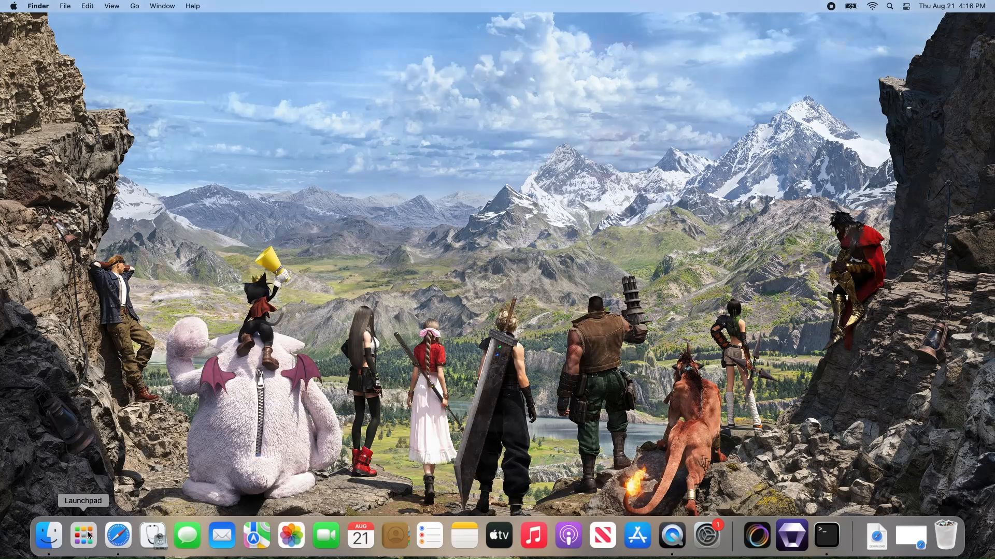
# Show the Launchpad grid with the new Install macOS Sequoia app.
pyautogui.click(83, 536)
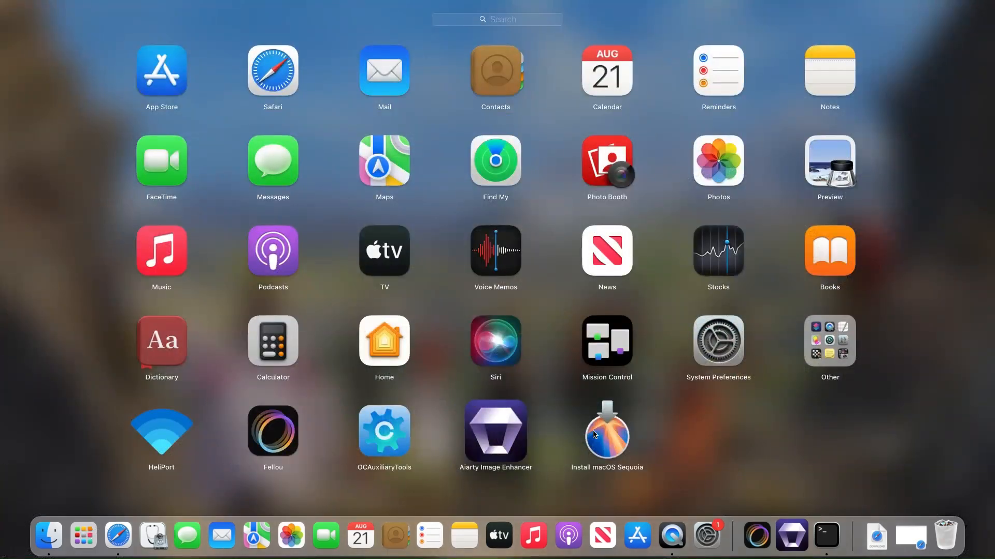
pyautogui.moveTo(623, 449)
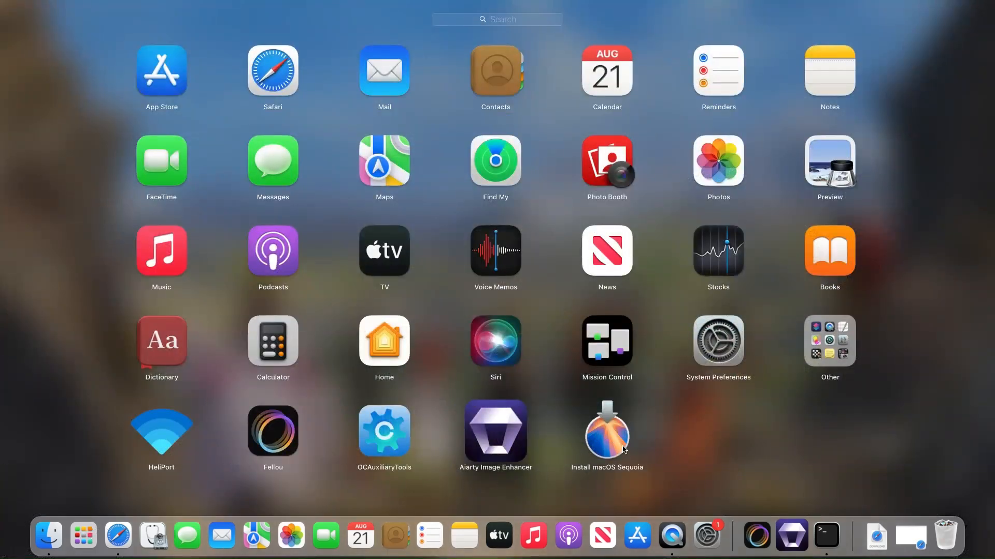